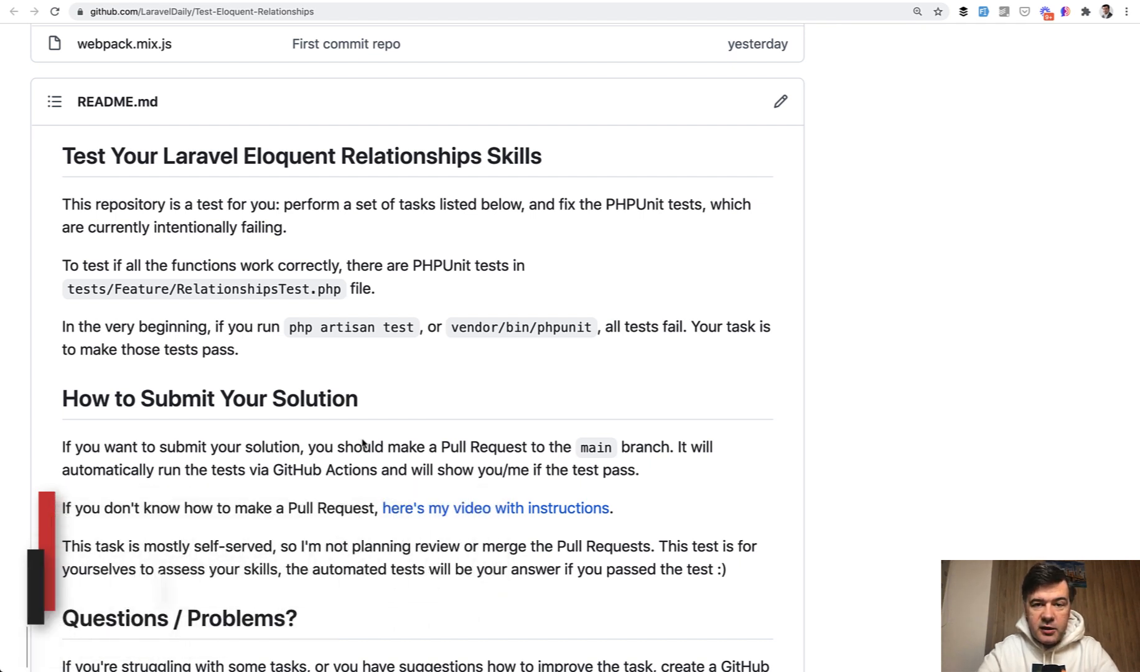
# - Scroll the Test-Eloquent-Relationships README down to the Task 1 and Task 2 descriptions
pyautogui.scroll(3)
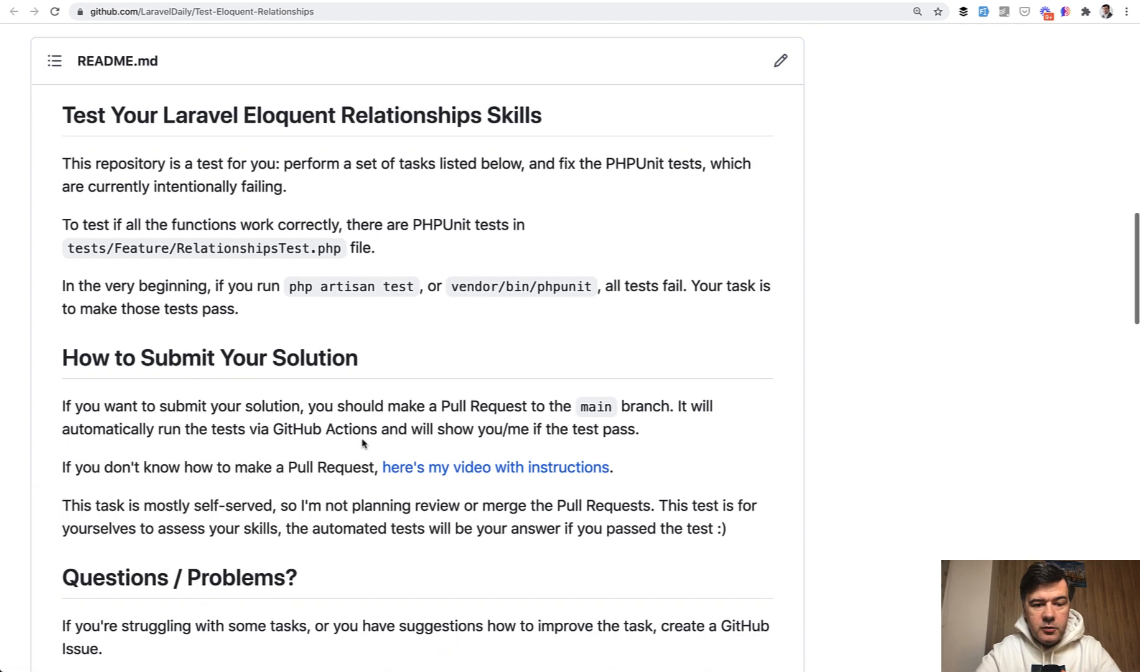
pyautogui.scroll(-3)
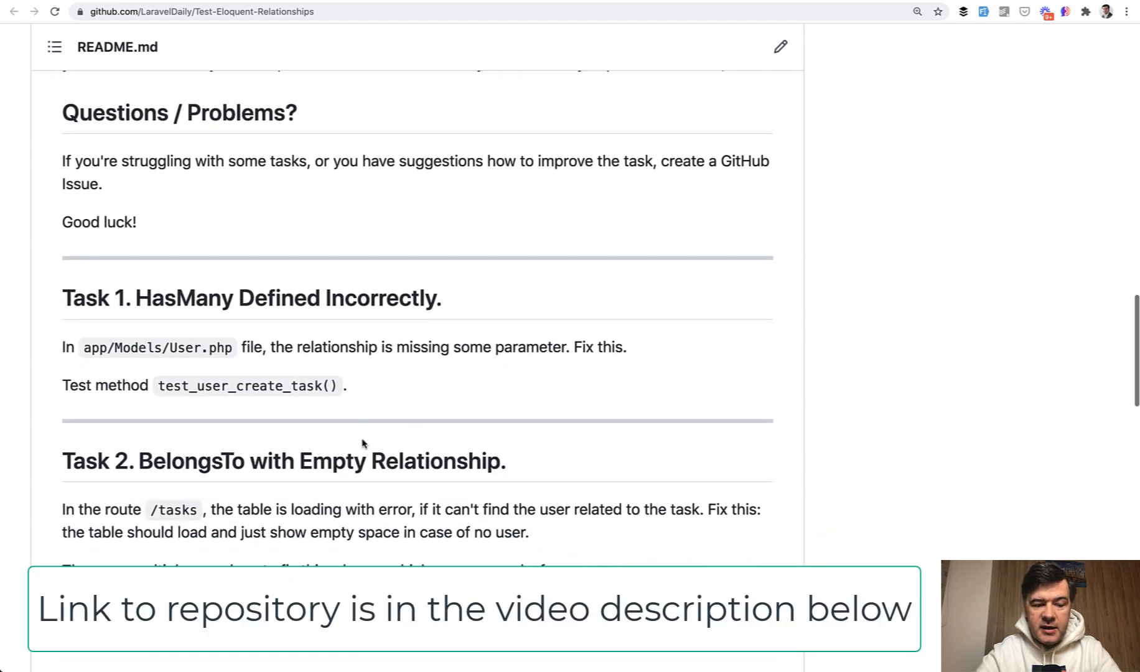
pyautogui.scroll(-3)
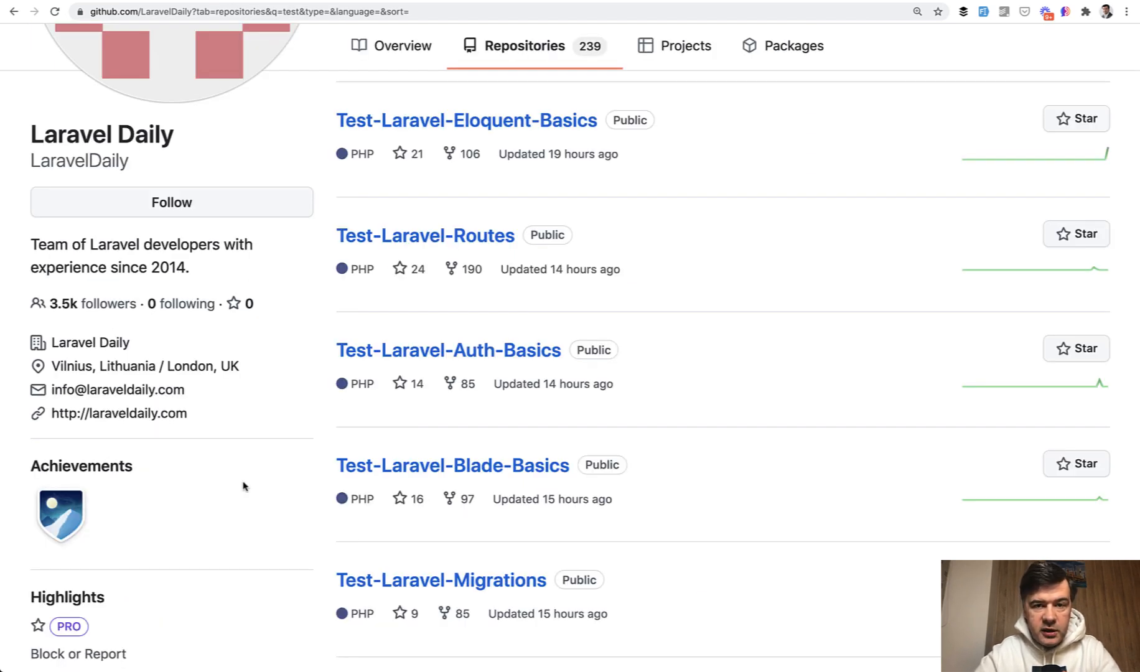
pyautogui.moveTo(532, 58)
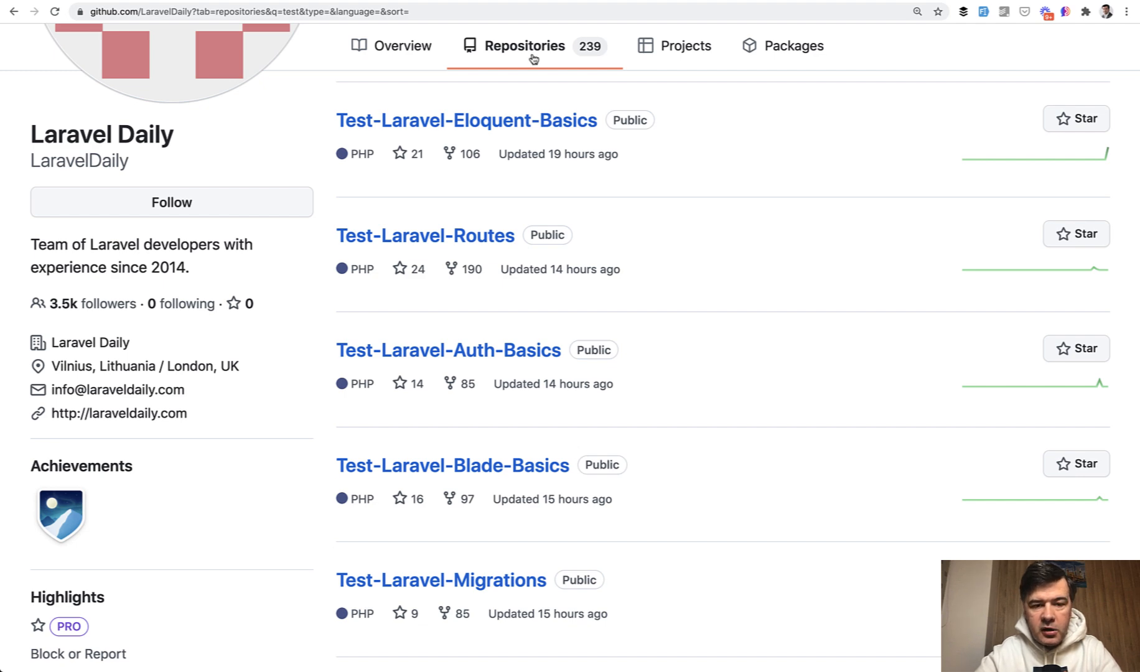
pyautogui.moveTo(252, 617)
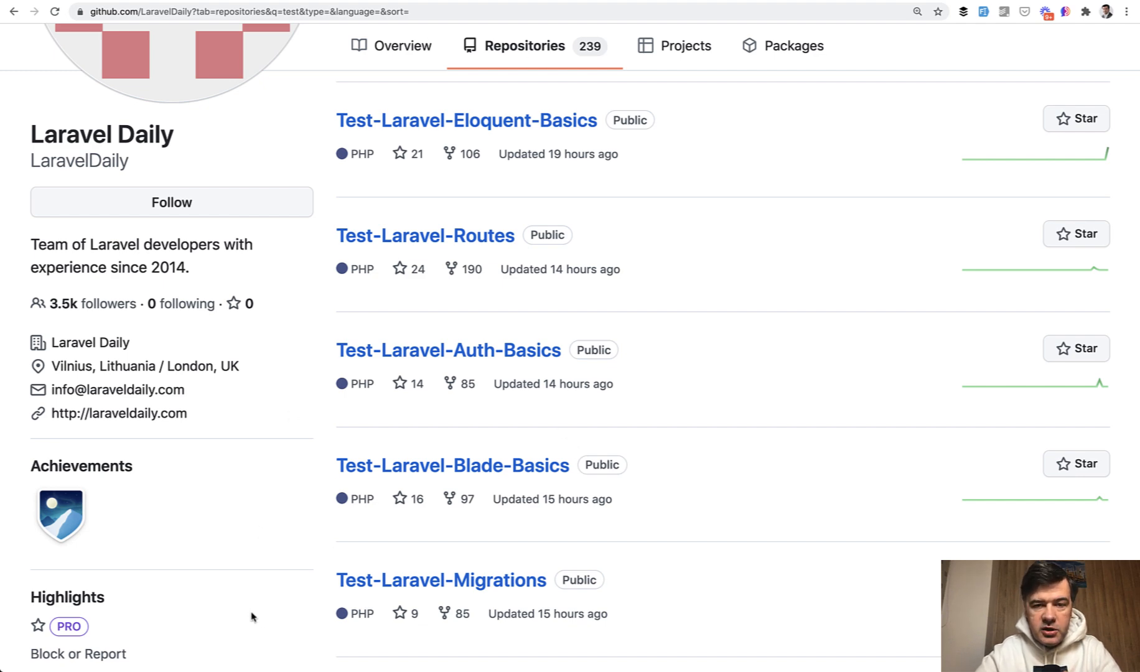
pyautogui.moveTo(468, 311)
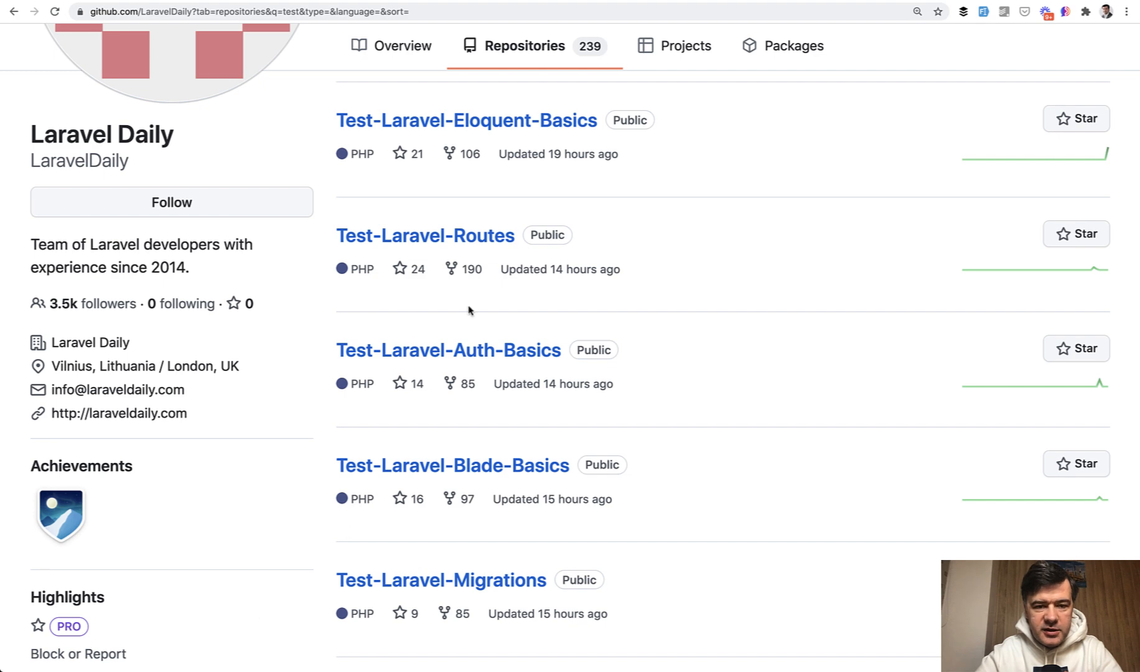
pyautogui.moveTo(467, 325)
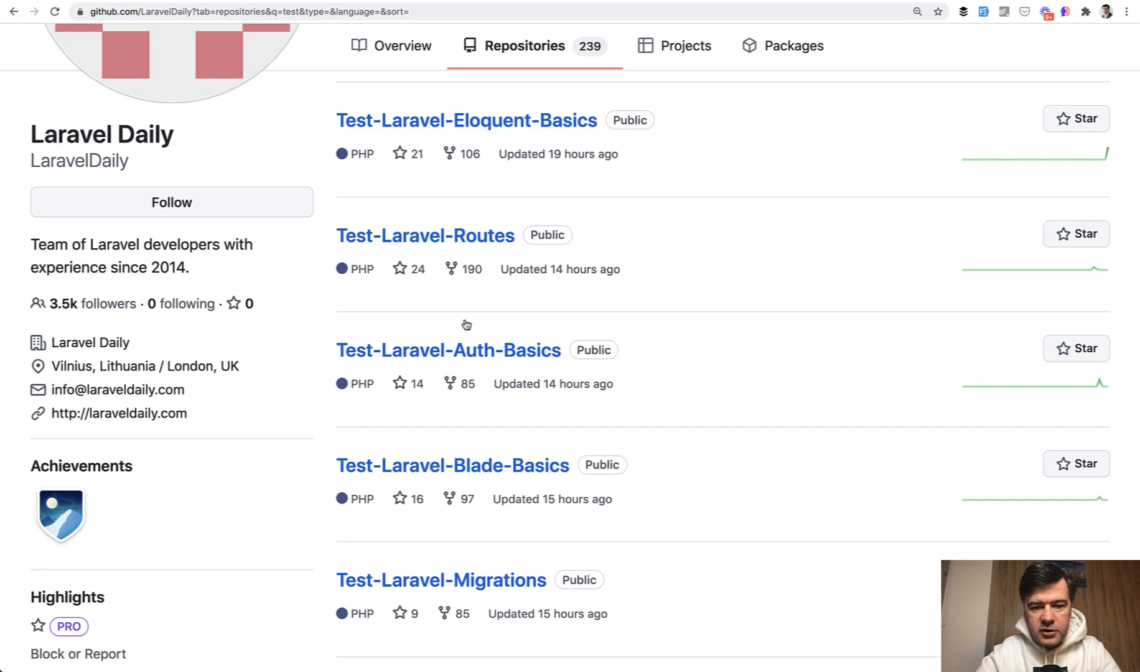
pyautogui.moveTo(770, 442)
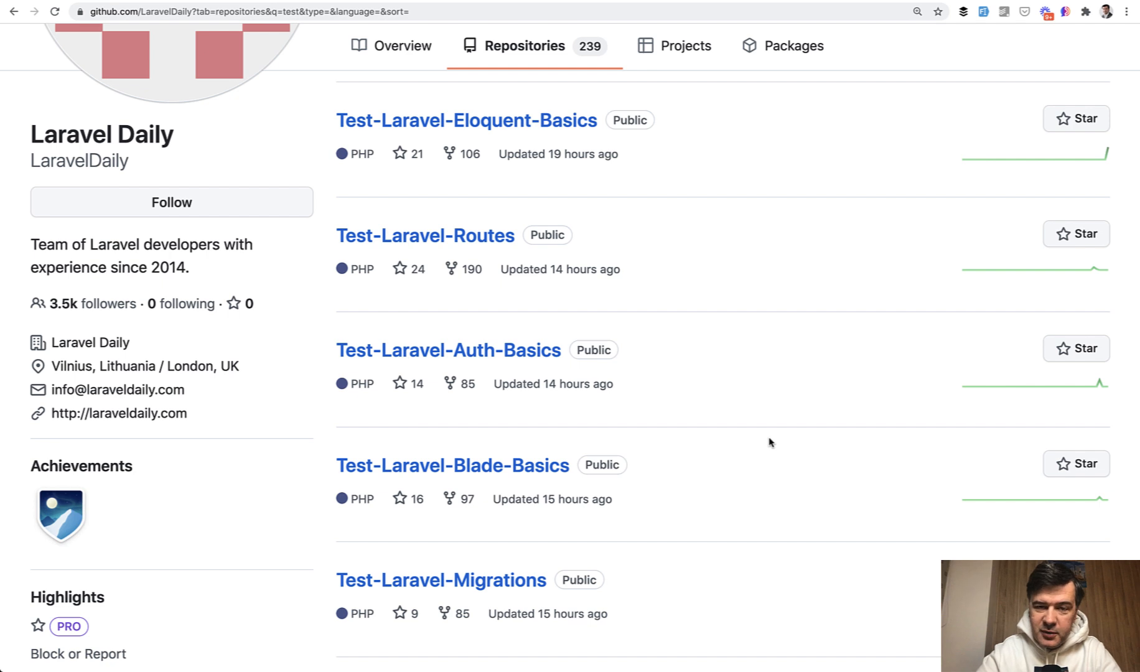
pyautogui.moveTo(363, 168)
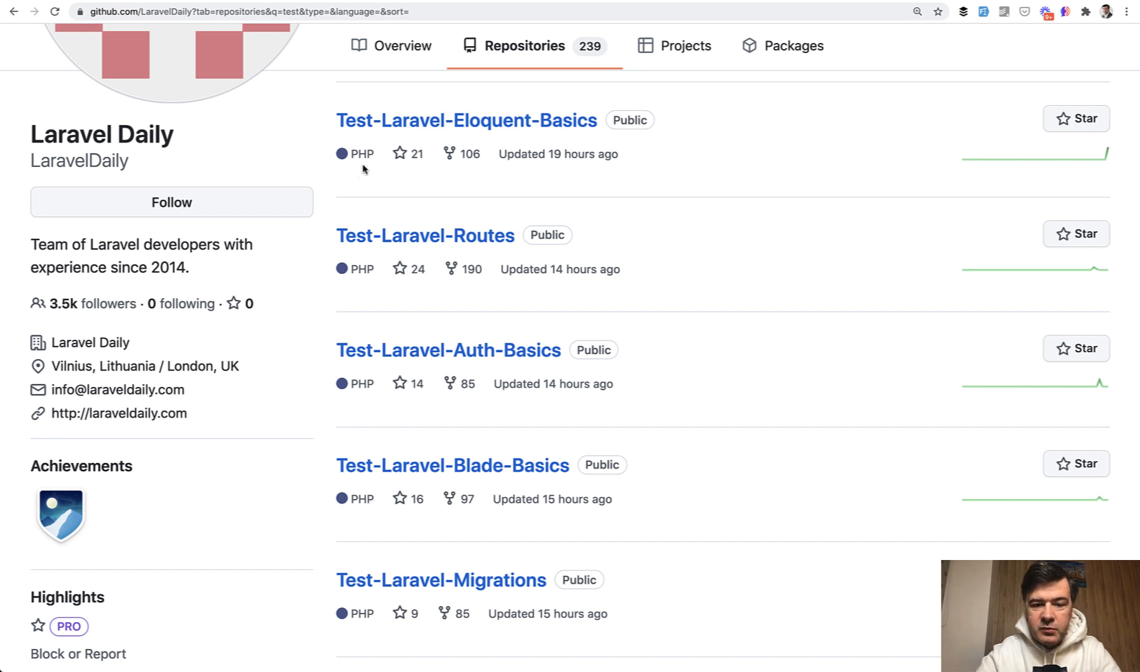
pyautogui.moveTo(669, 246)
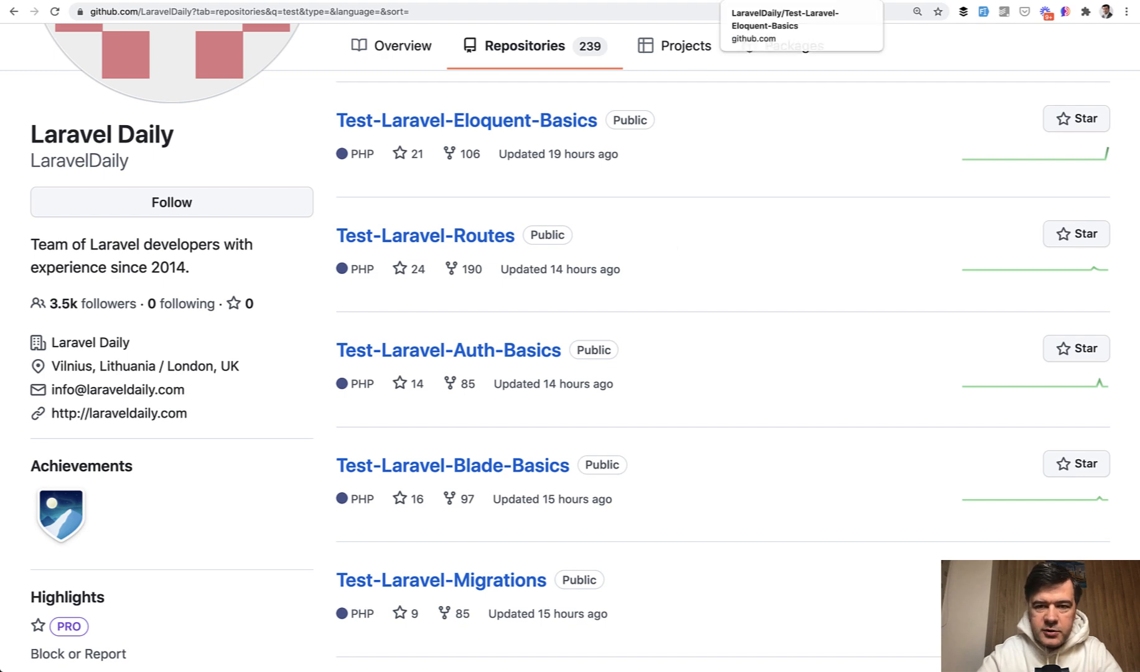
# - Open the Test-Laravel-Routes repository from the Laravel Daily repositories list
pyautogui.click(466, 120)
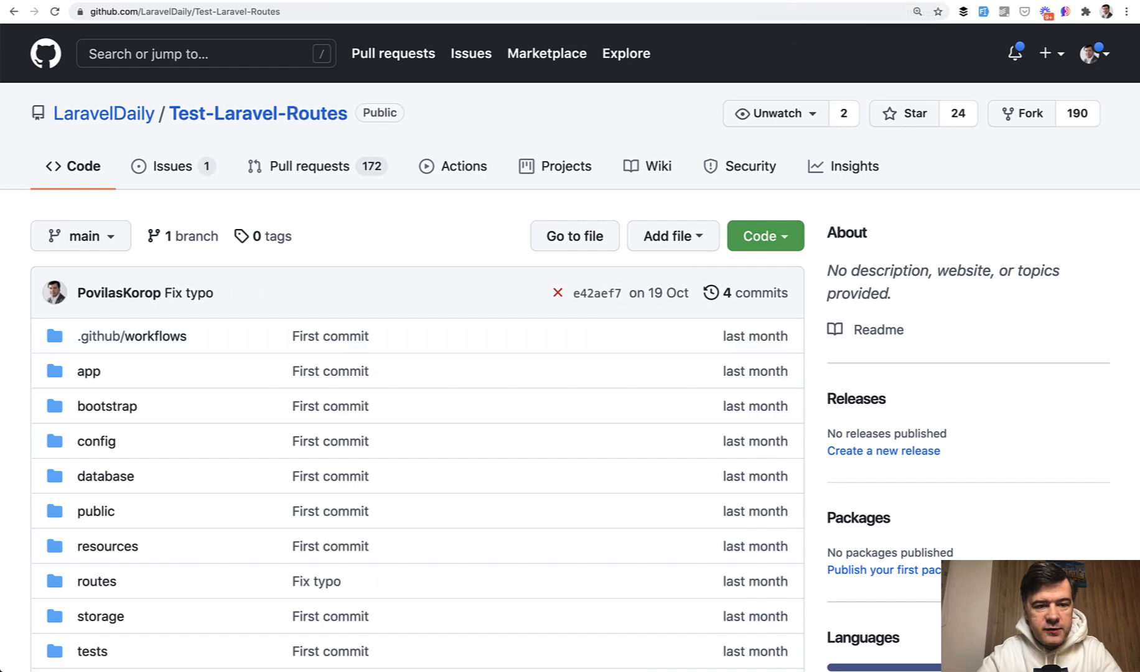
pyautogui.moveTo(420, 292)
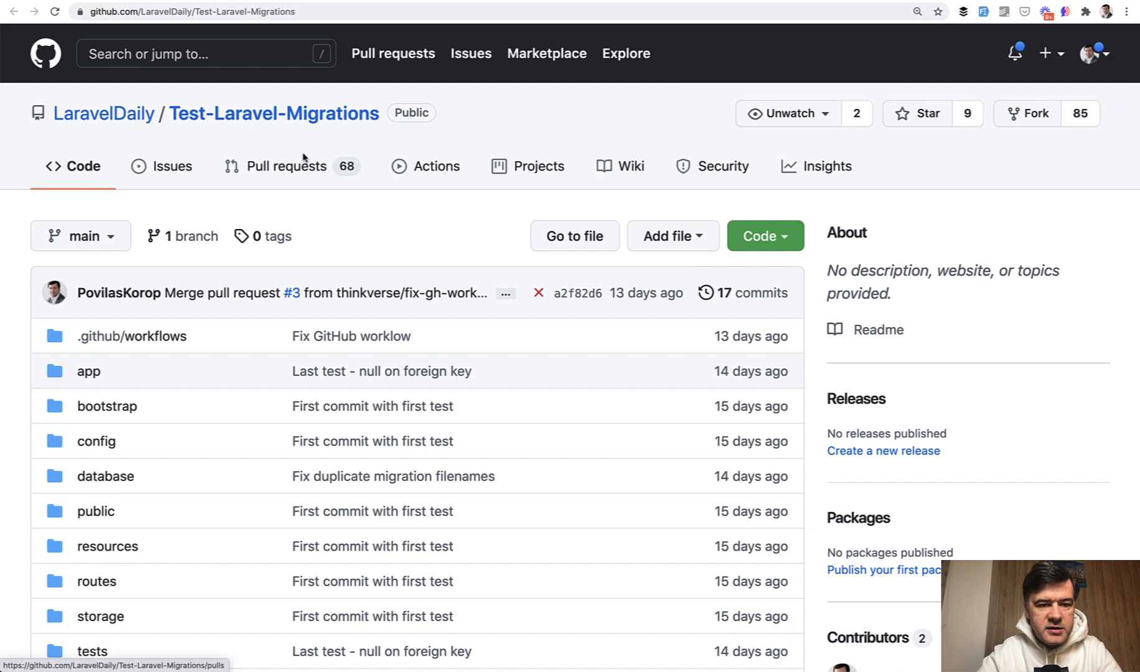
pyautogui.moveTo(456, 334)
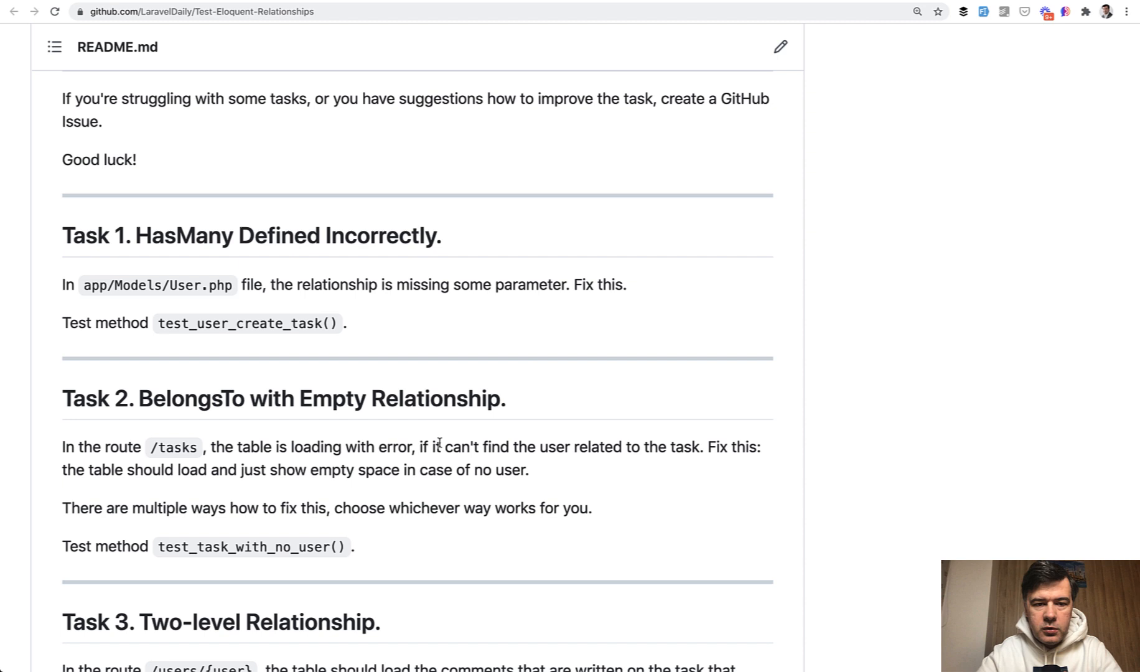
# - Scroll the Test-Eloquent-Relationships README back down to its task list
pyautogui.scroll(-3)
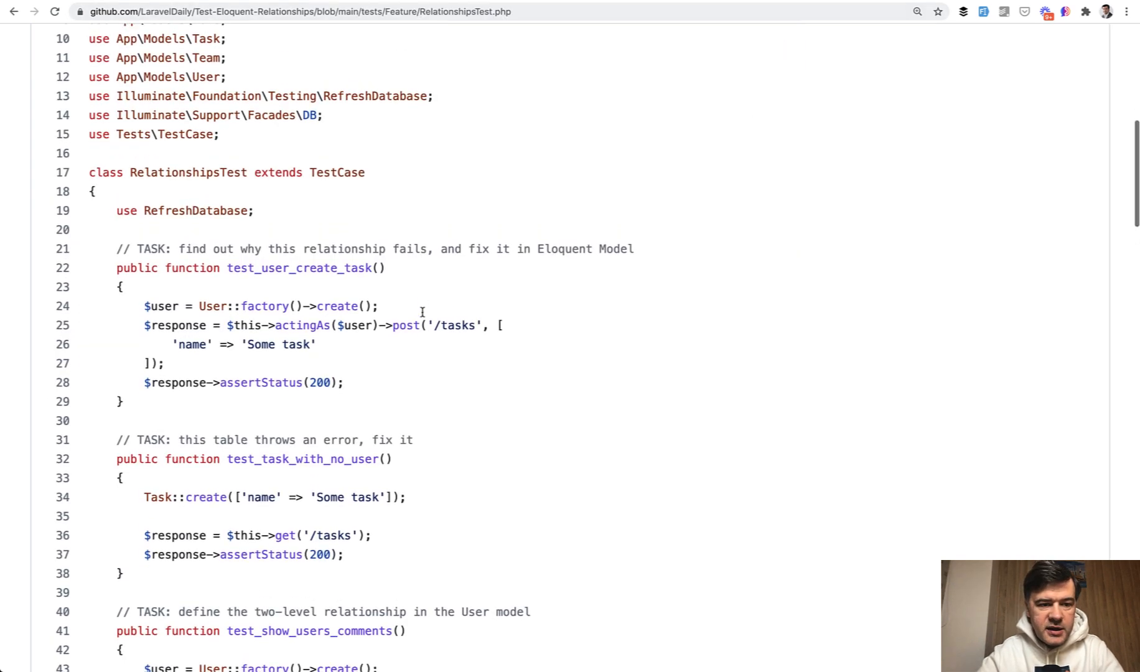
pyautogui.moveTo(528, 340)
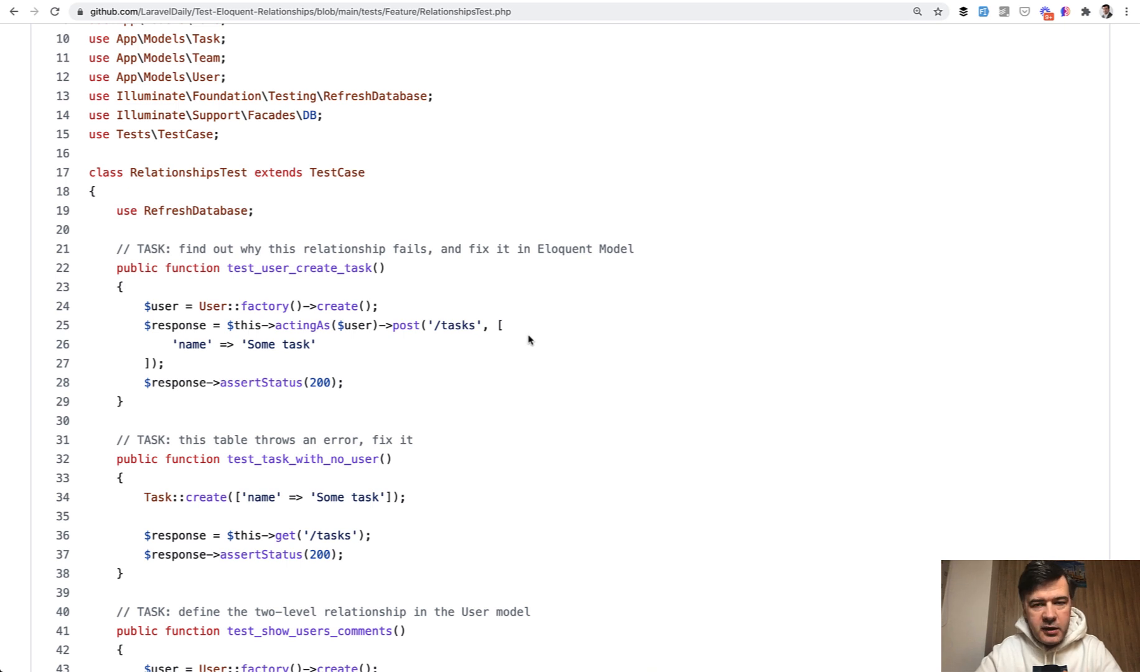
# - Follow the tasks route from web.php to TaskController, then to User.php's tasks() relationship
pyautogui.scroll(-3)
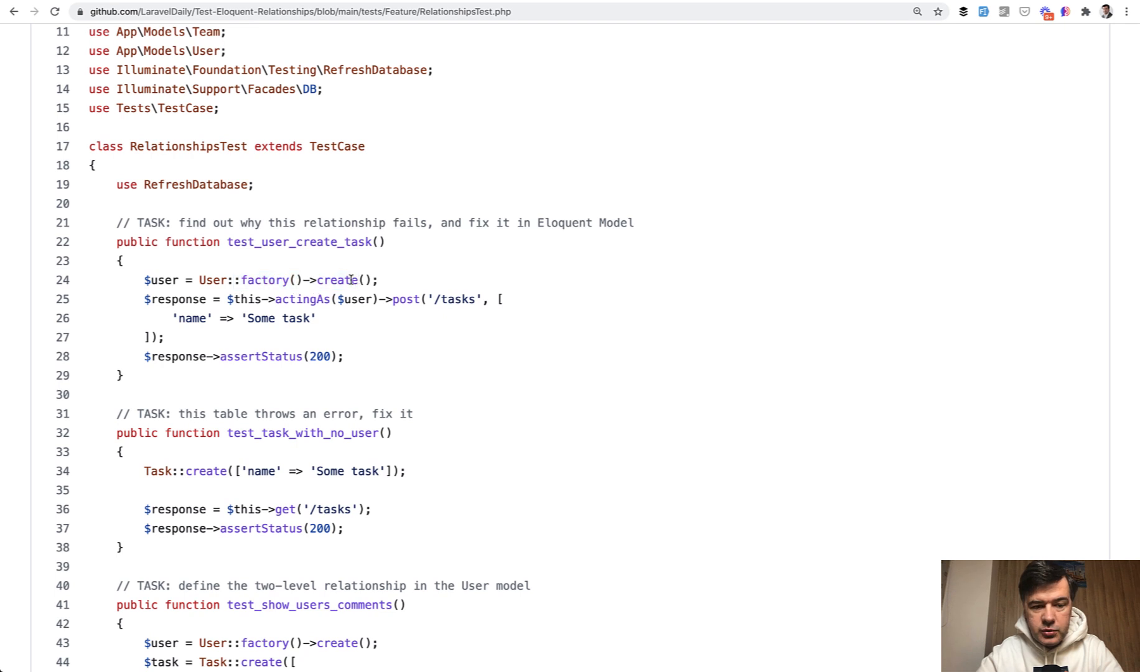
pyautogui.moveTo(388, 306)
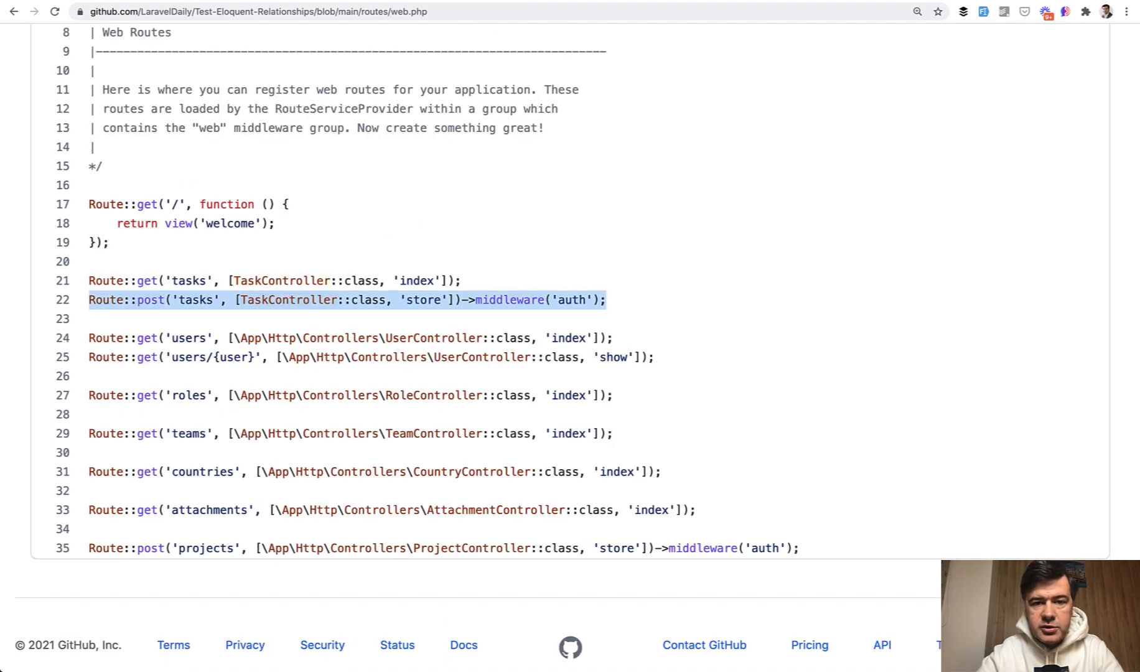
pyautogui.click(288, 300)
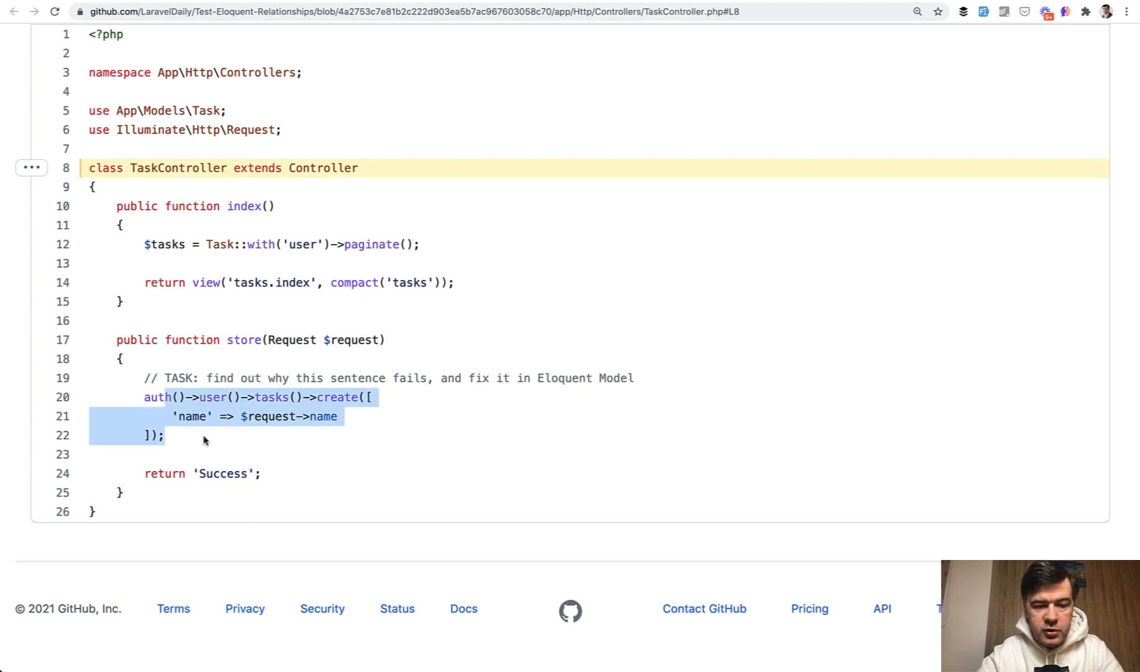
pyautogui.click(210, 444)
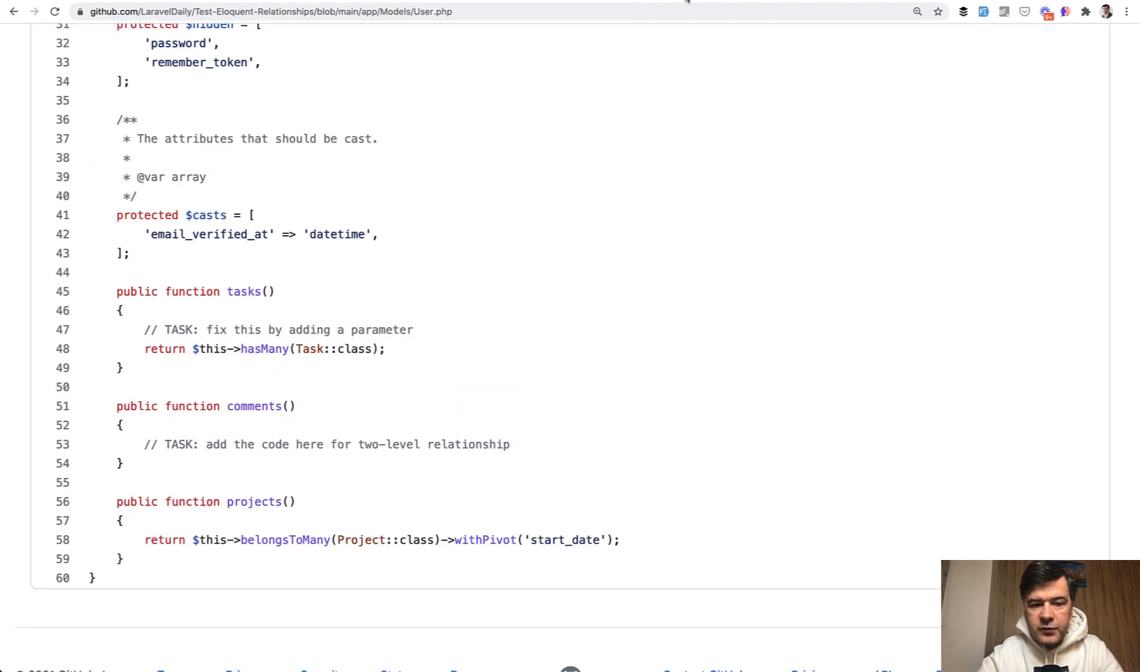
# - Highlight the tasks() method name in the User model
pyautogui.doubleClick(243, 292)
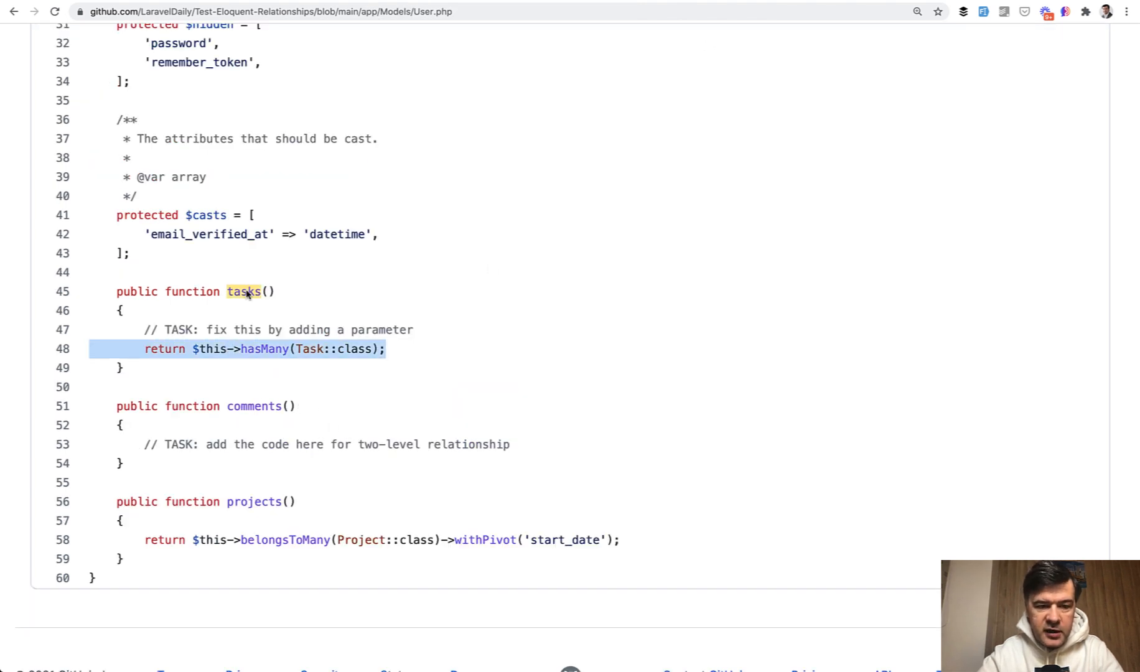
pyautogui.moveTo(405, 418)
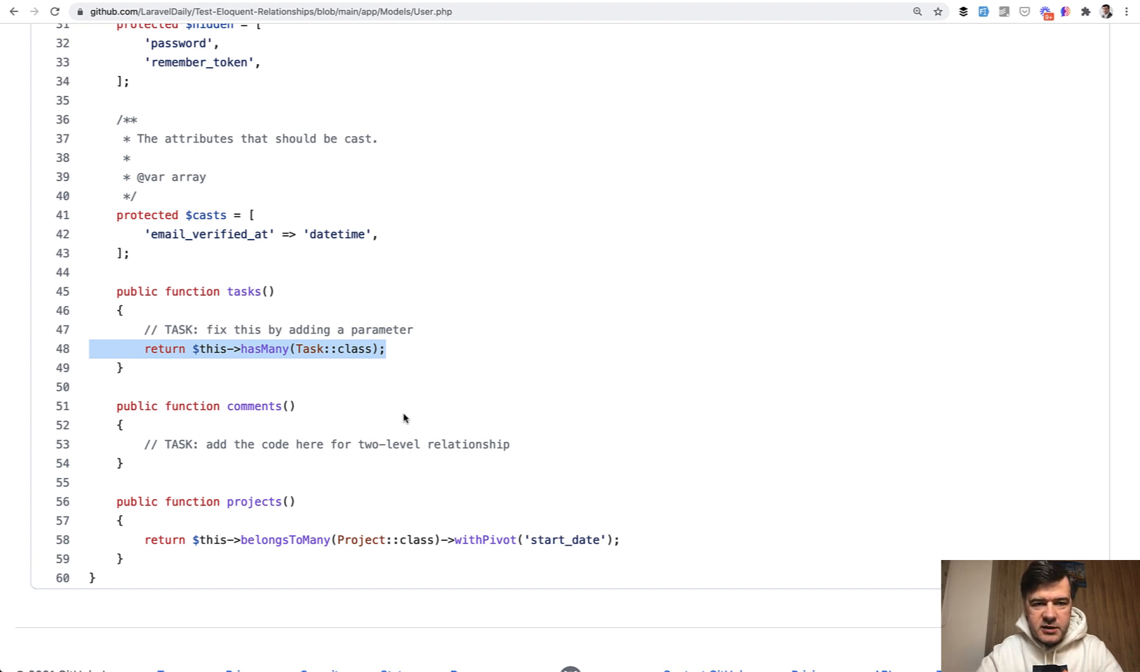
pyautogui.moveTo(411, 324)
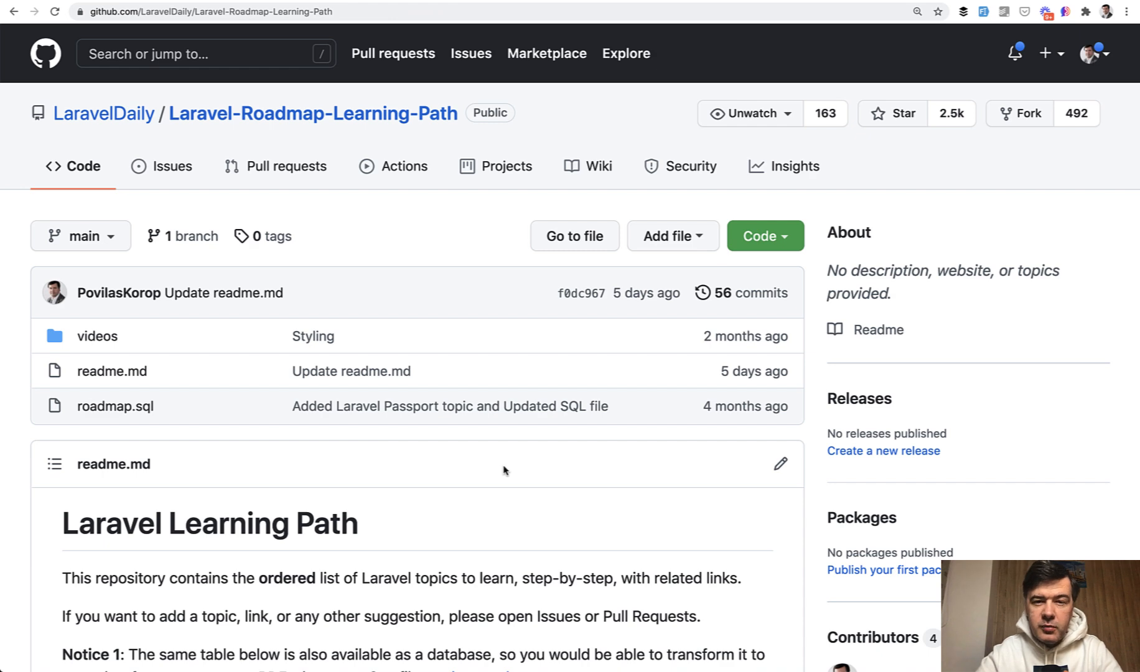
pyautogui.scroll(-3)
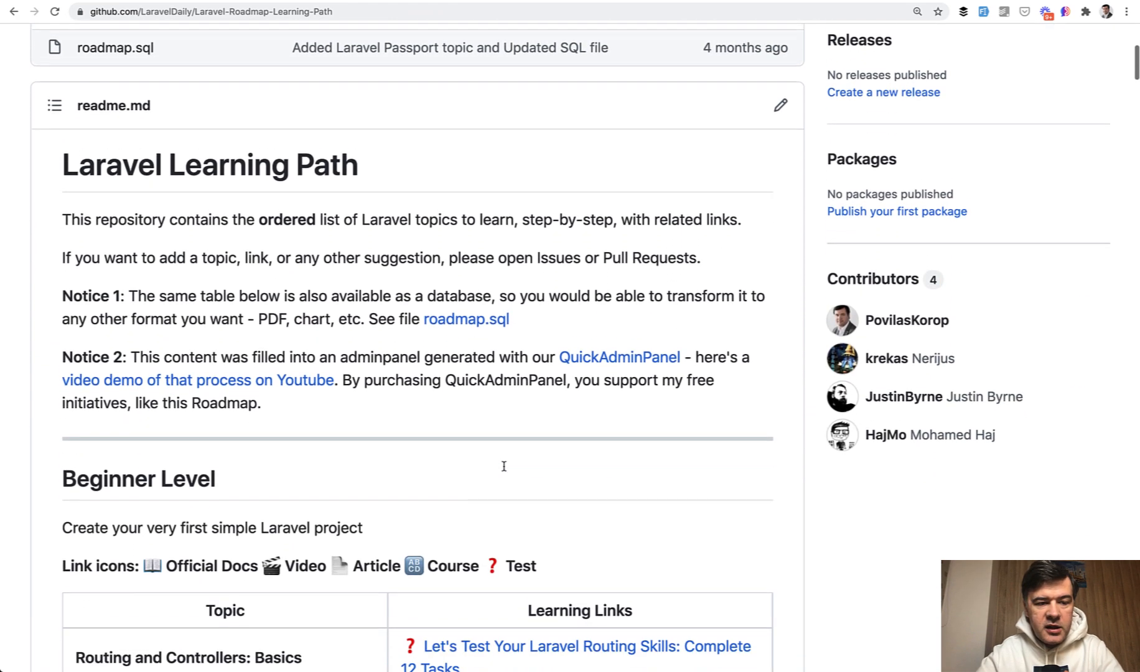
pyautogui.scroll(-3)
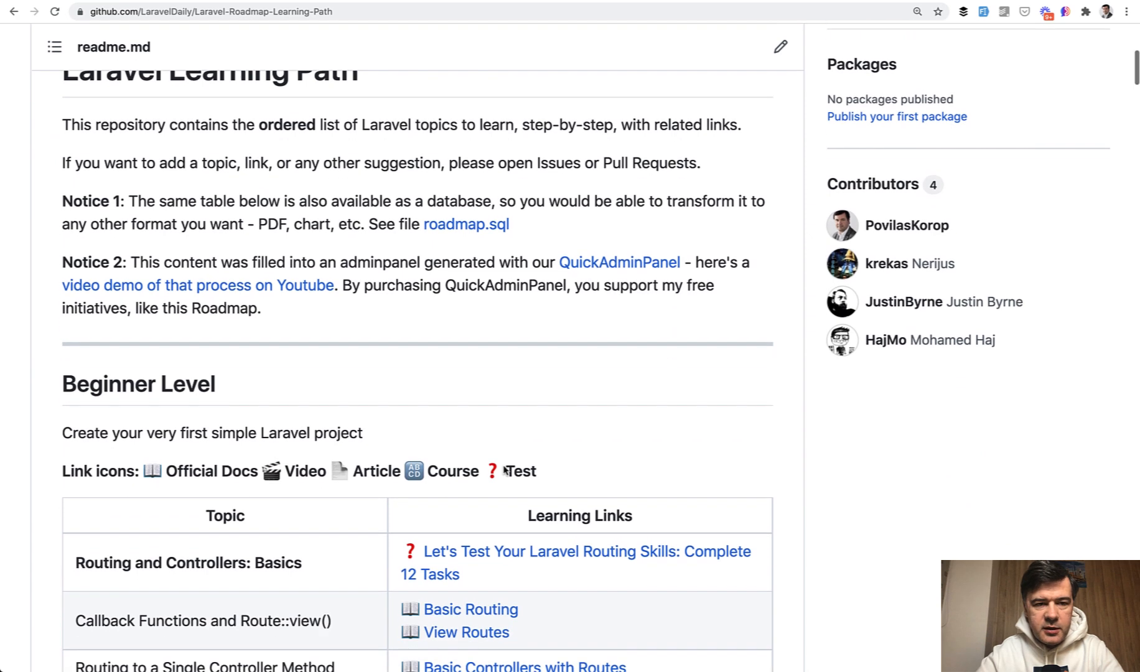
pyautogui.scroll(-3)
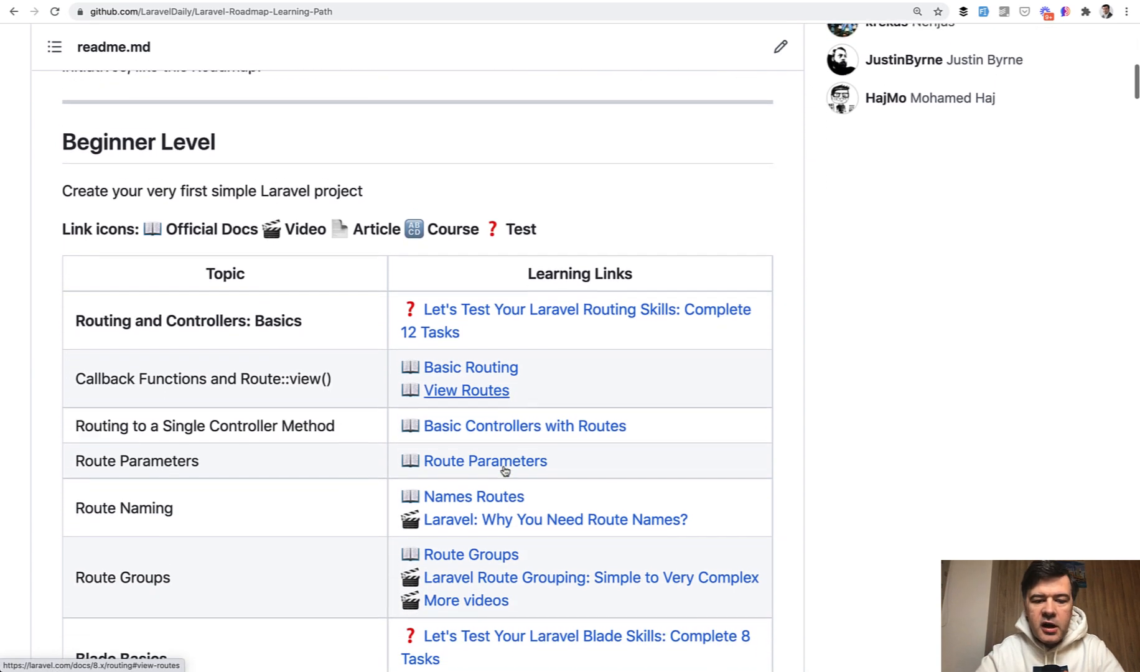
pyautogui.scroll(-3)
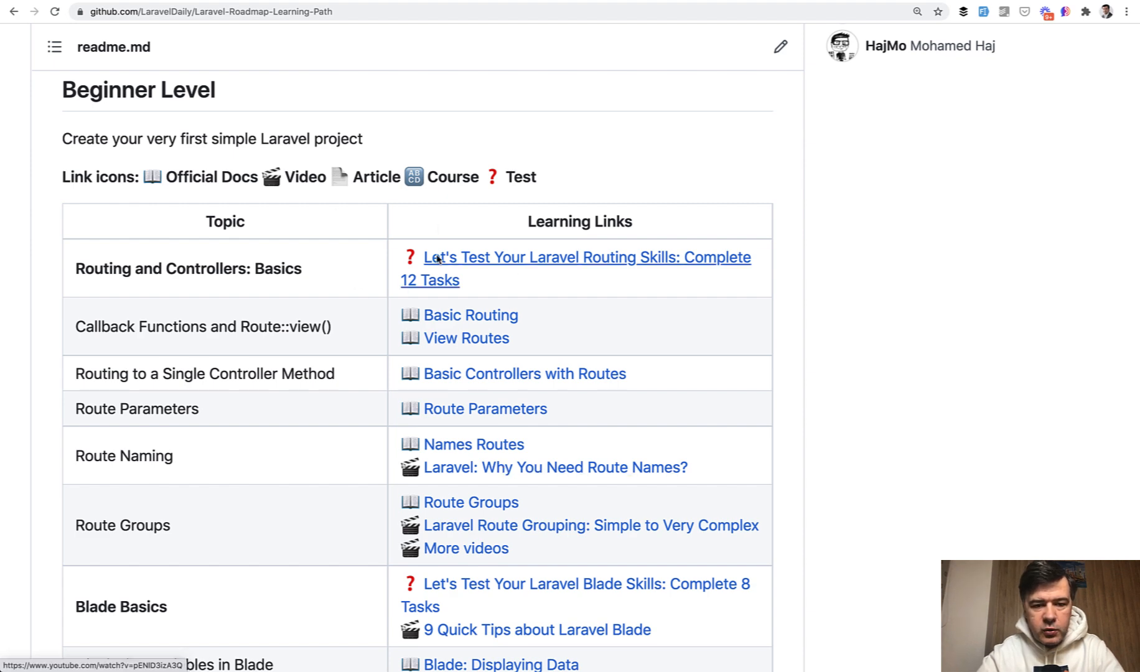
pyautogui.scroll(-3)
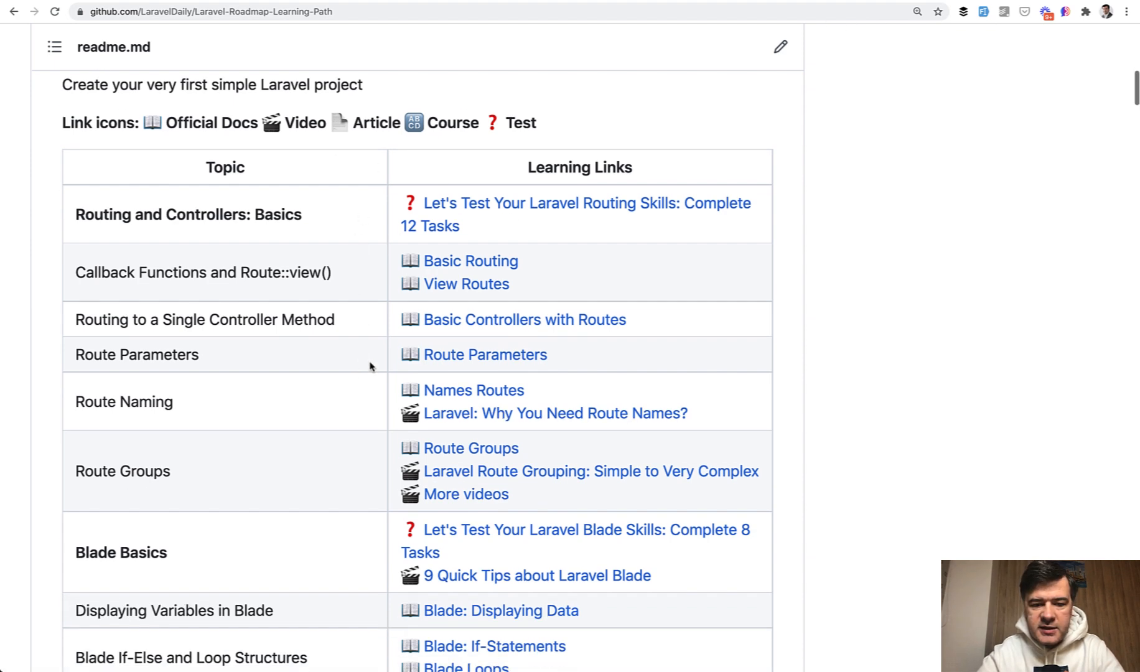
pyautogui.scroll(-3)
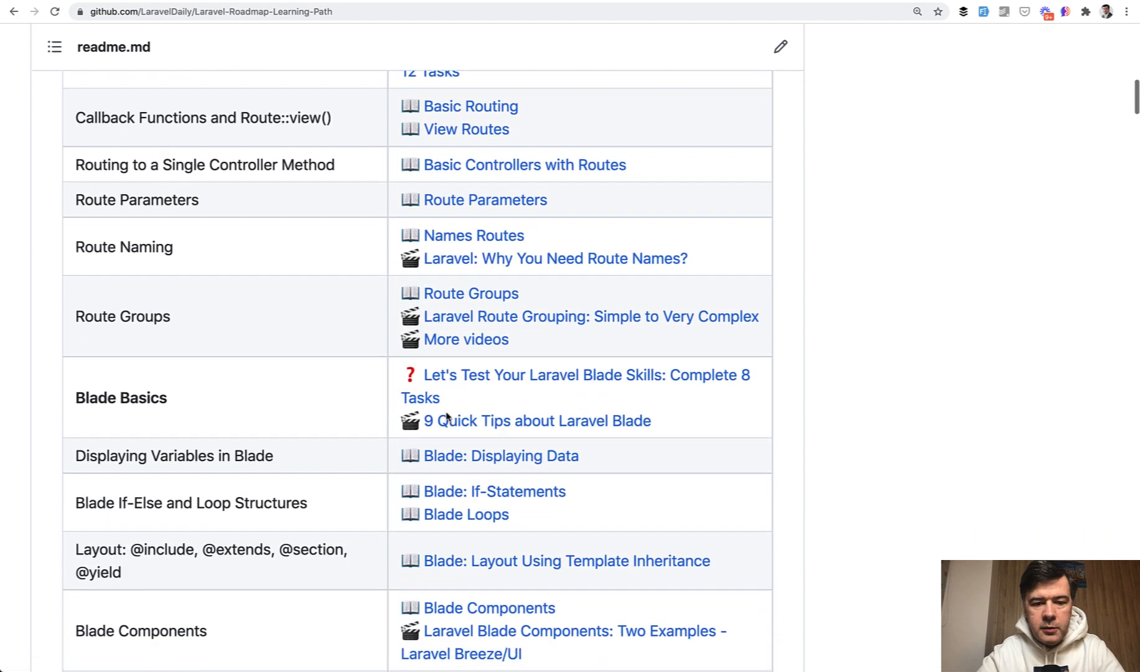
pyautogui.scroll(-3)
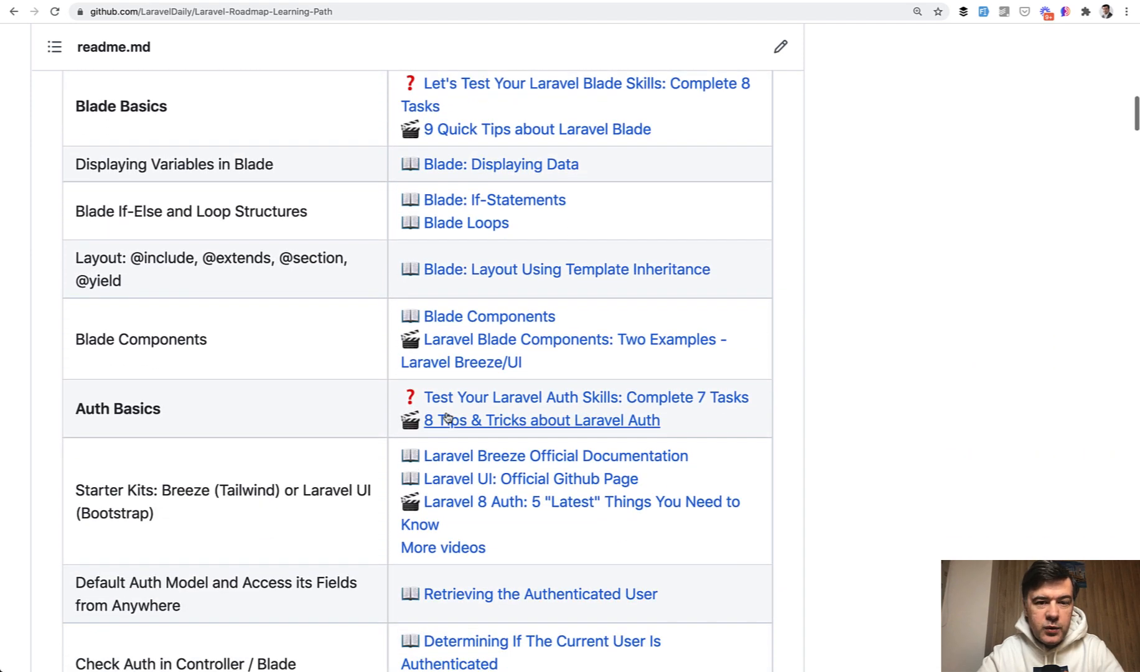
pyautogui.scroll(-3)
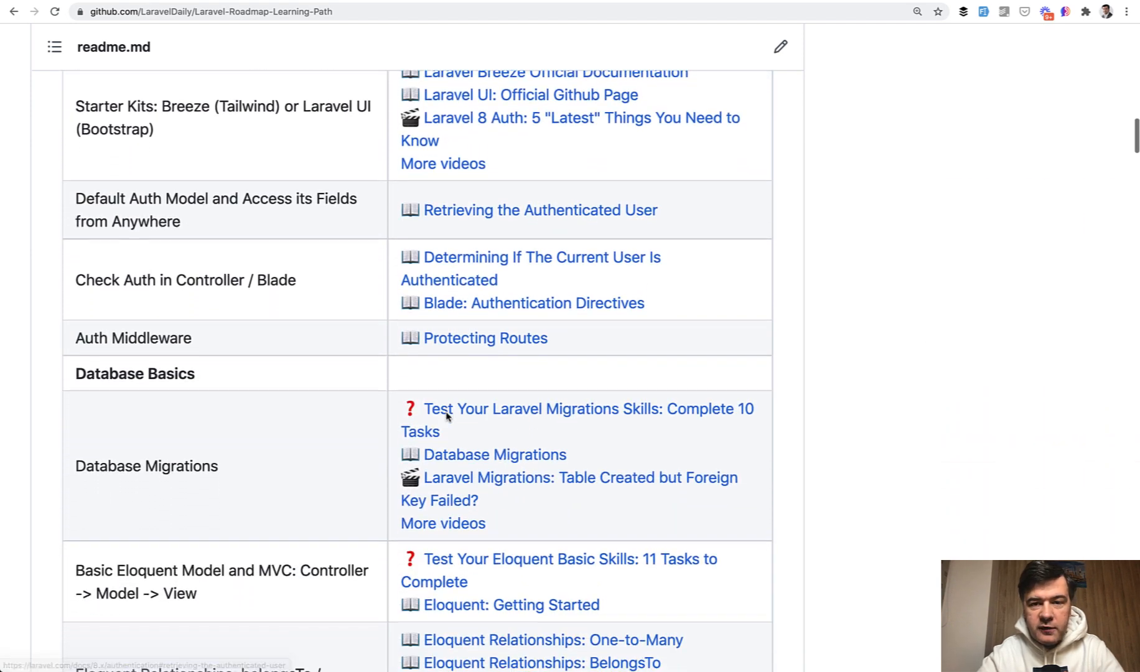
pyautogui.scroll(-3)
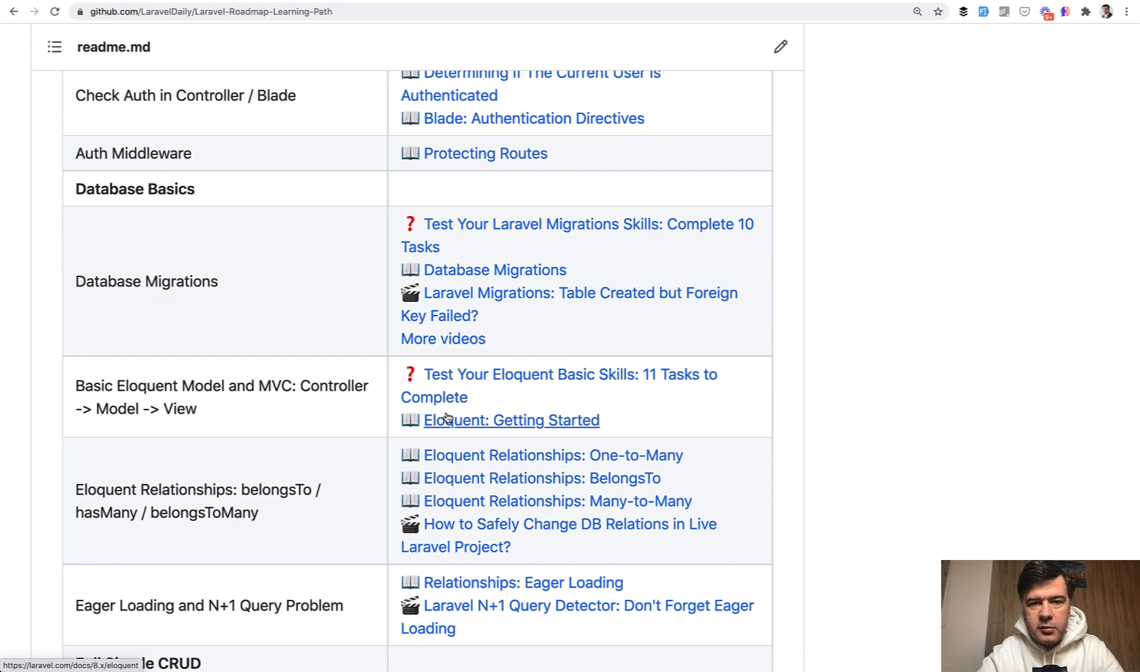
pyautogui.scroll(-3)
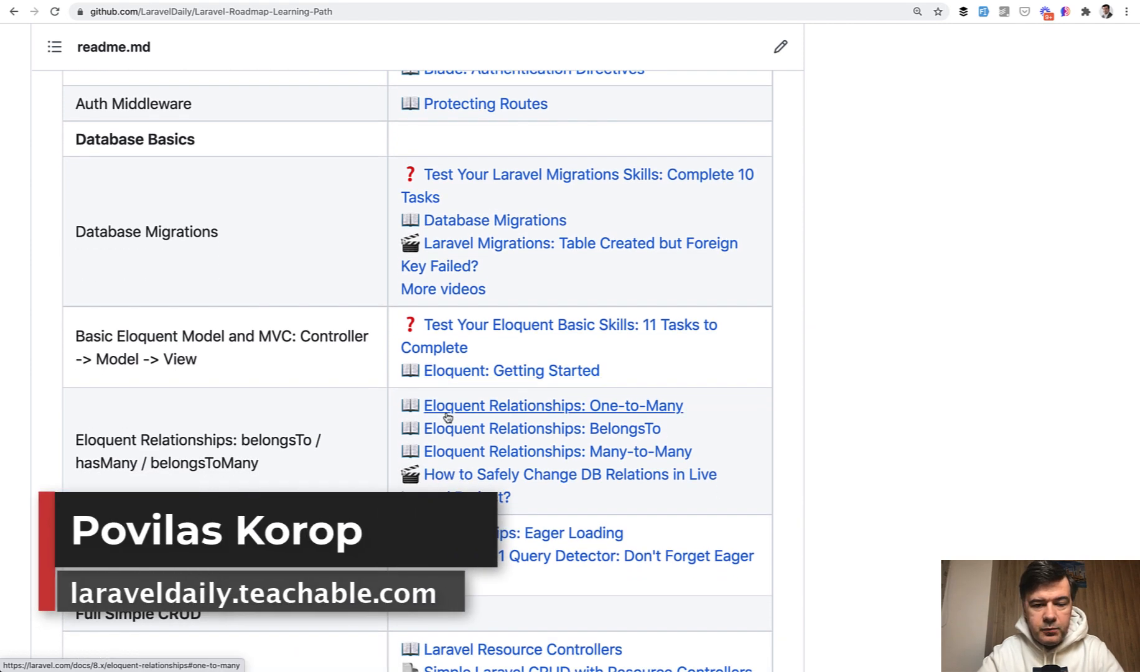